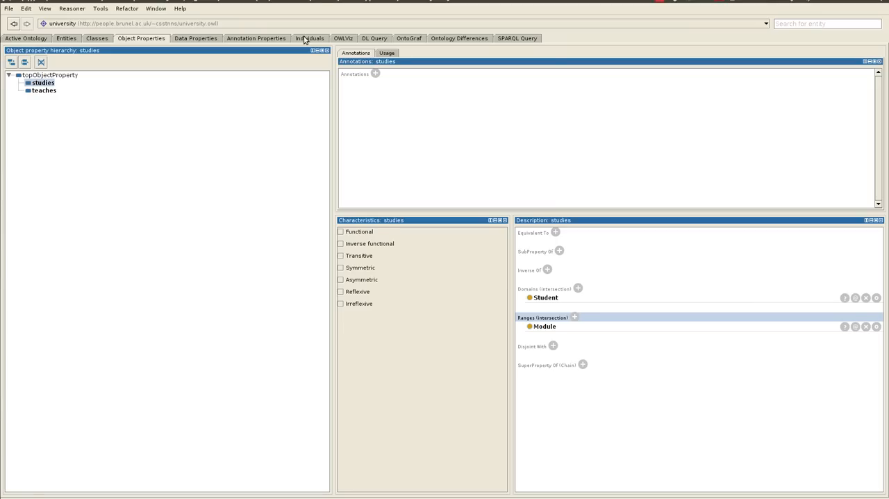
mouse_move(307, 42)
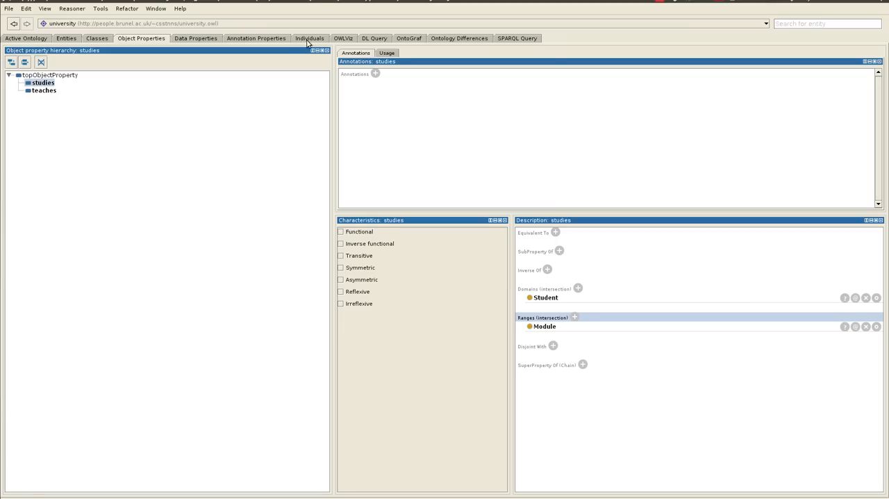
mouse_move(308, 43)
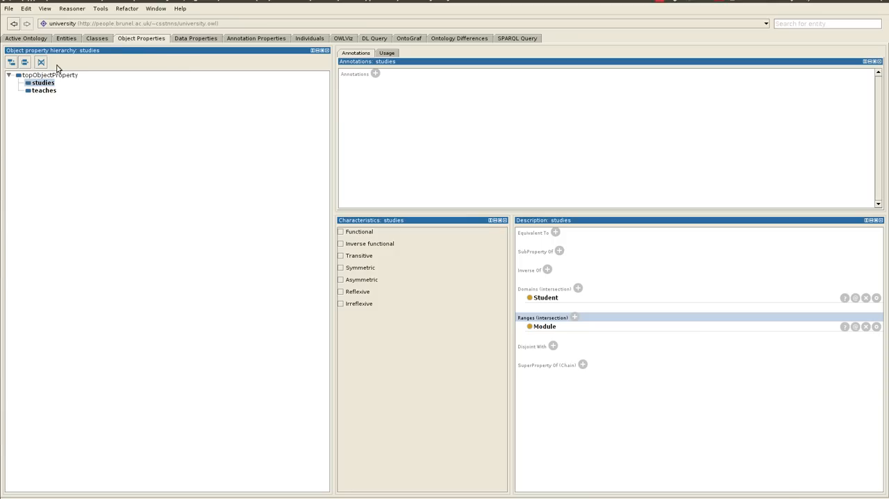
- Show the class hierarchy with Module and Person and their subclasses, e.g. Student under Person
click(97, 38)
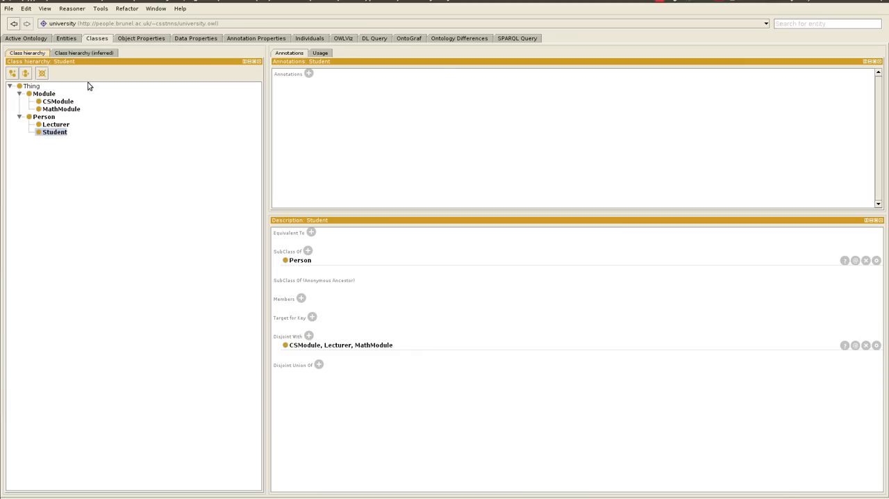
mouse_move(56, 105)
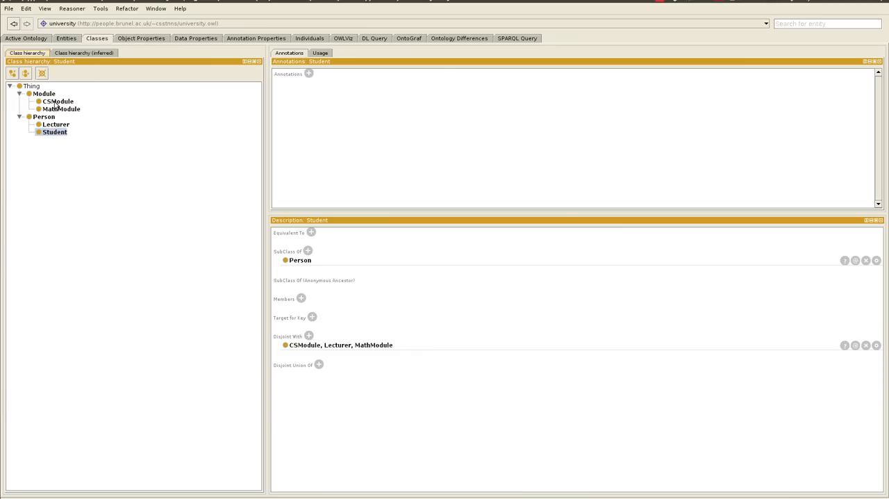
mouse_move(98, 109)
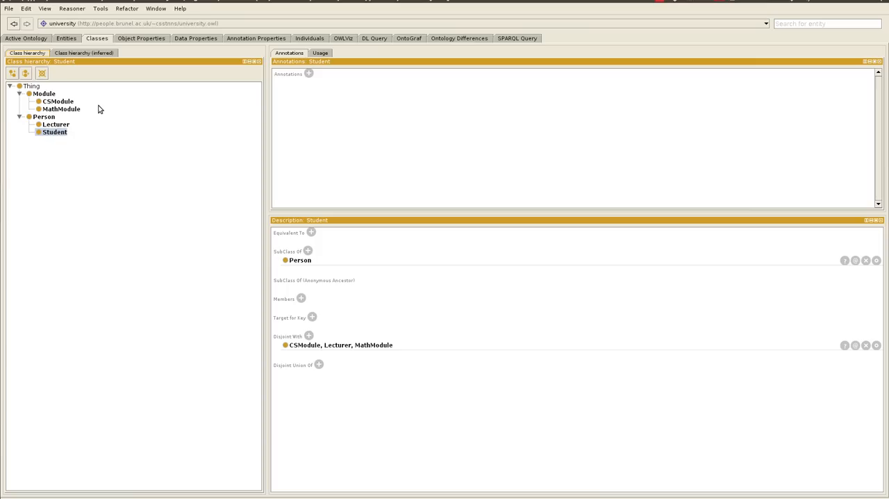
mouse_move(55, 132)
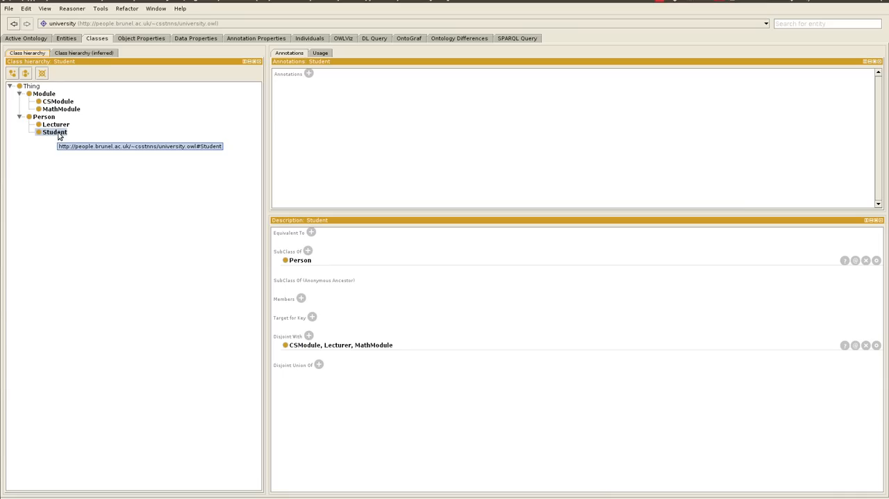
mouse_move(161, 48)
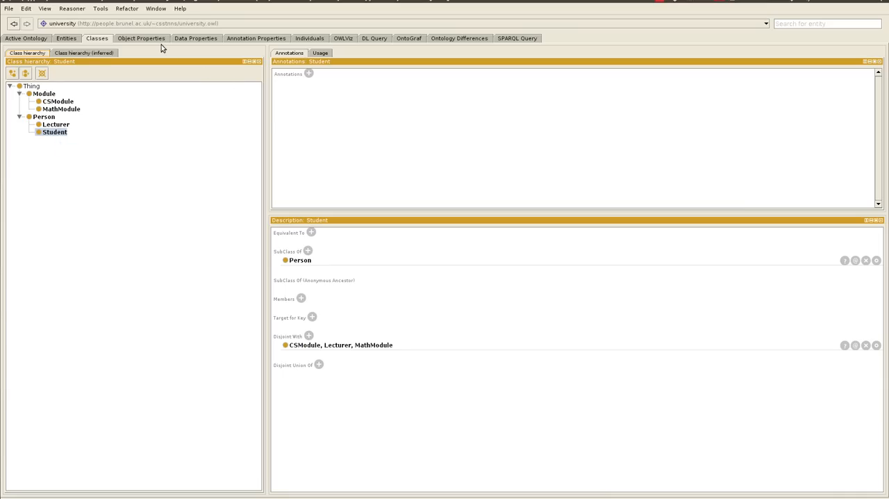
- Display the data property hierarchy and select topDataProperty
click(195, 38)
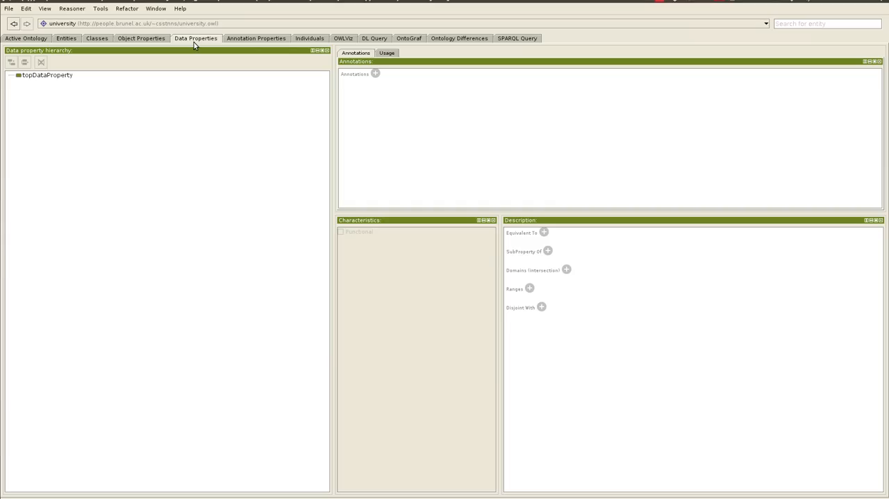
mouse_move(160, 47)
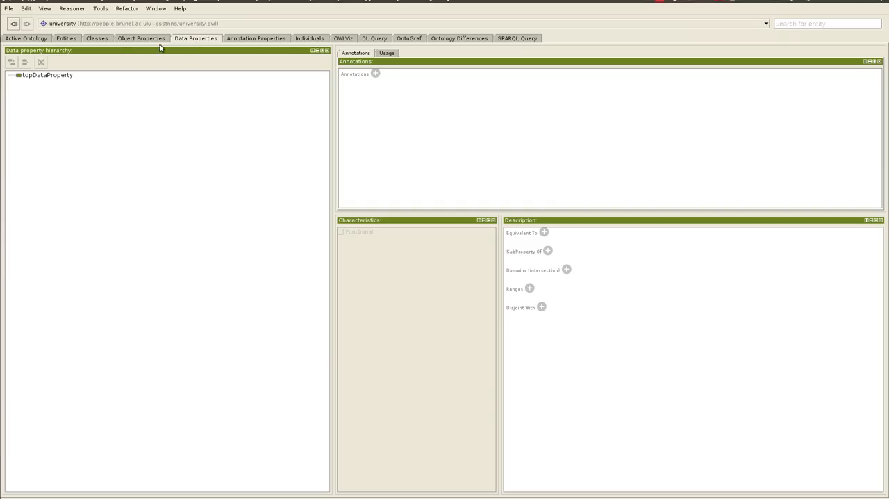
mouse_move(77, 77)
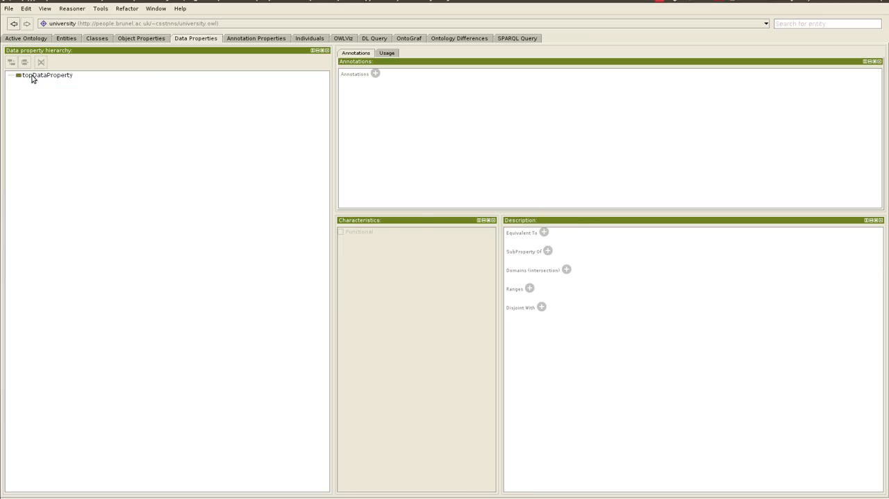
click(46, 75)
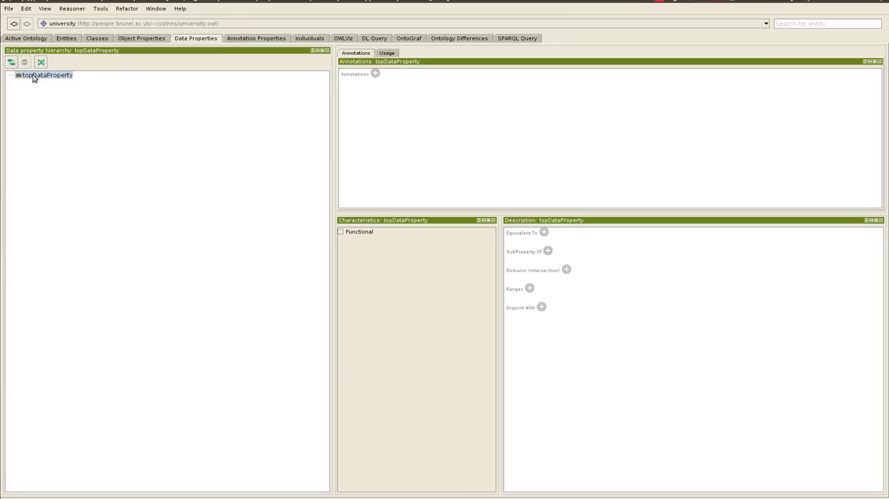
mouse_move(80, 76)
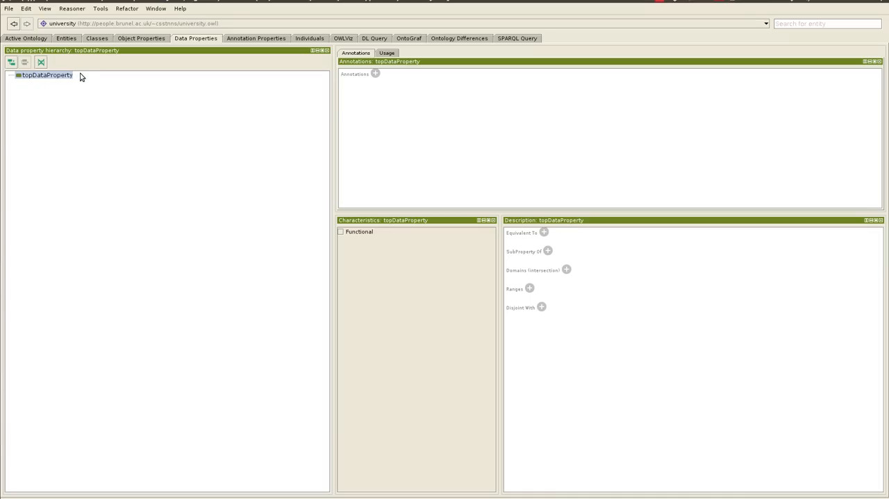
- Create a sub-property of topDataProperty named first_name
click(11, 63)
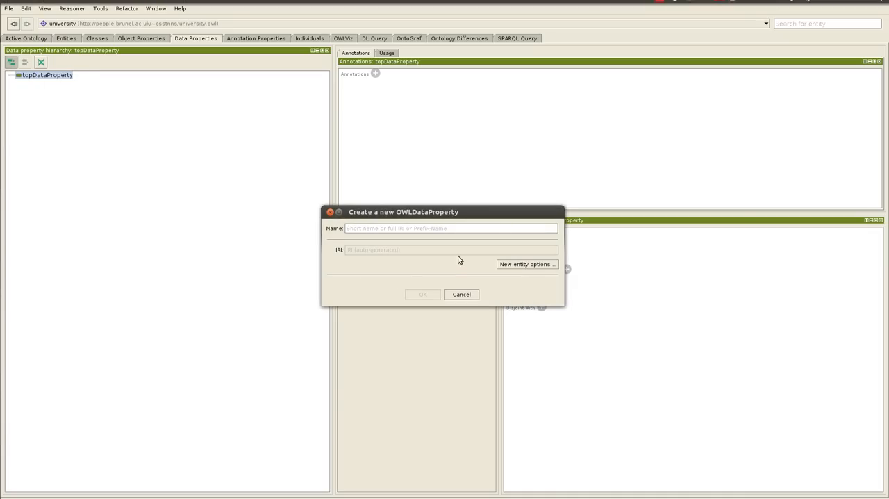
mouse_move(458, 252)
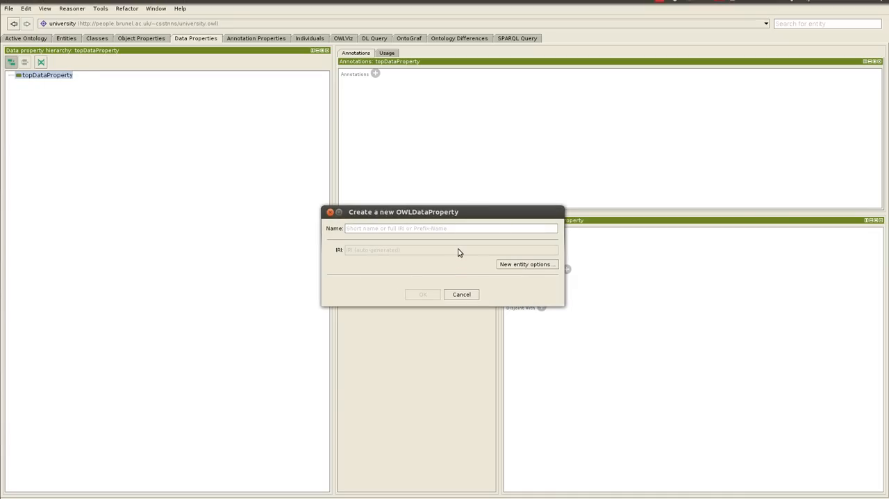
text(f)
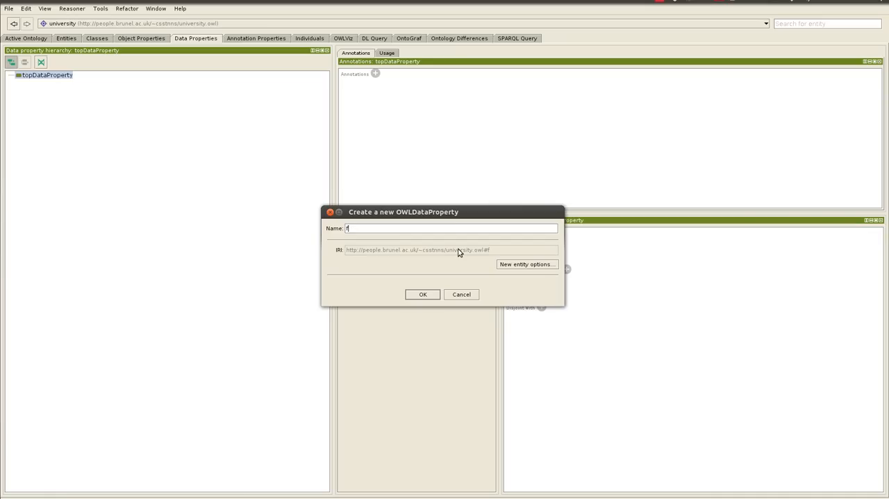
text(irst_name)
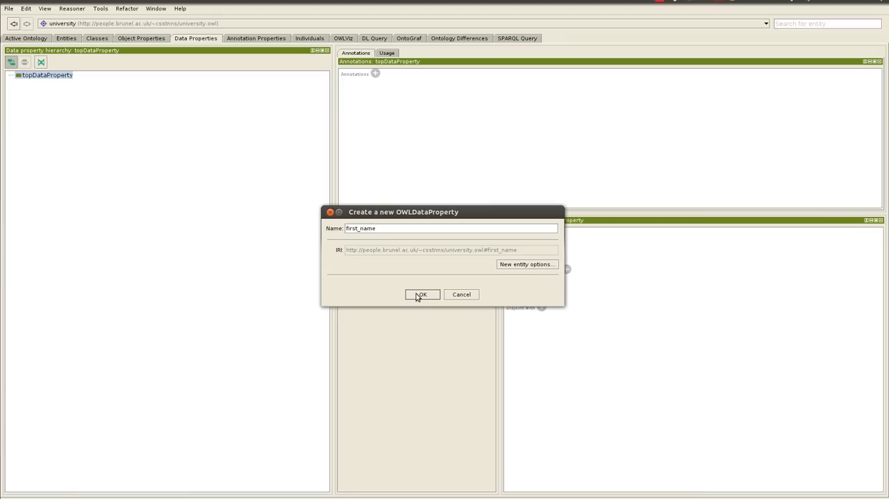
click(422, 294)
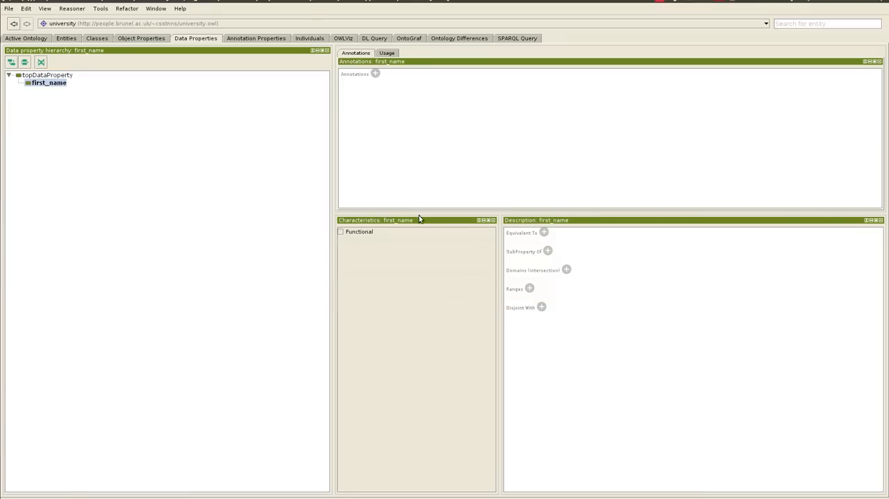
mouse_move(360, 138)
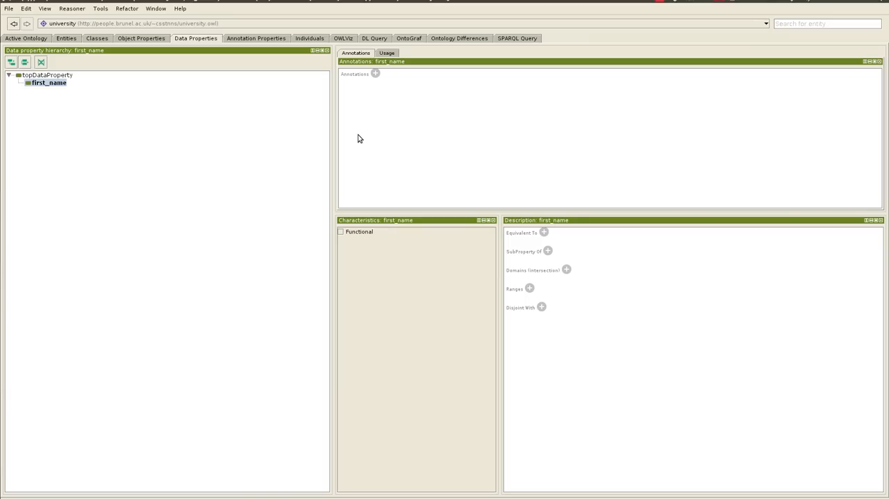
mouse_move(582, 278)
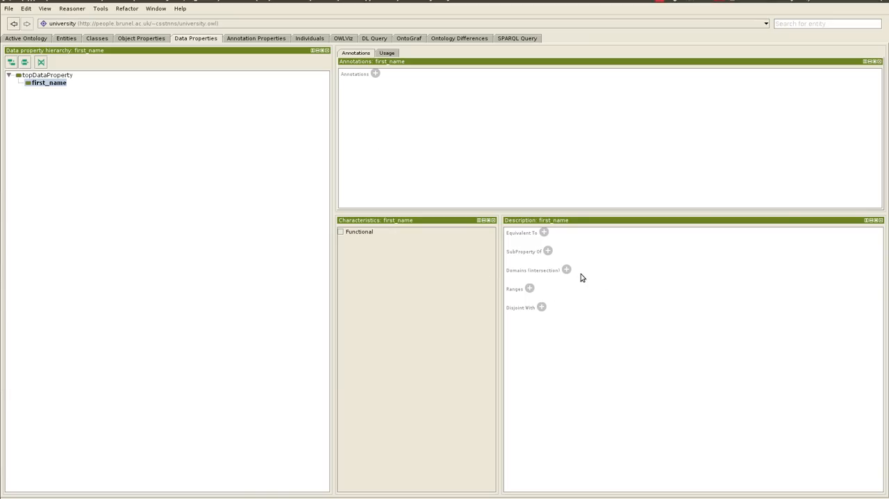
- Set Lecturer as the domain of first_name
click(567, 270)
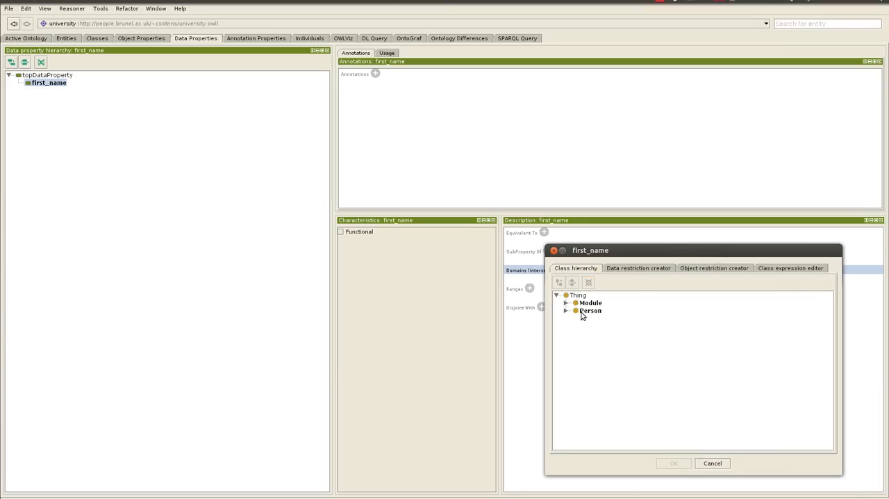
click(567, 311)
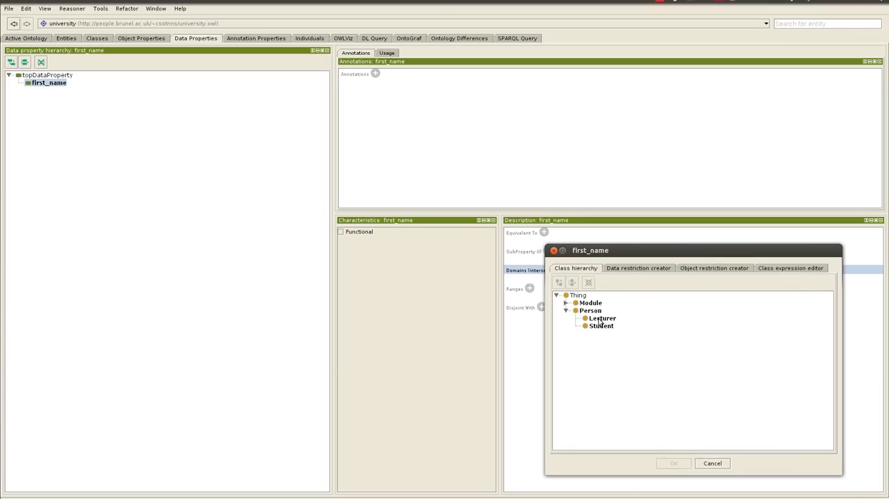
click(602, 317)
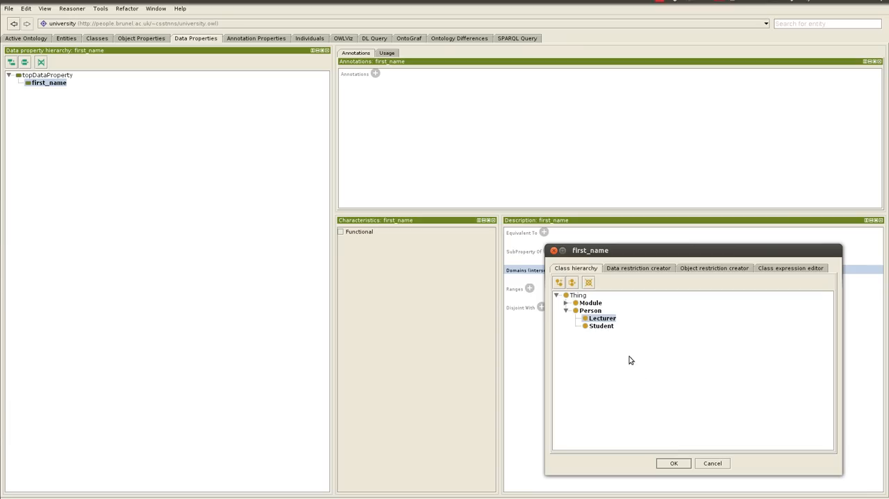
click(591, 310)
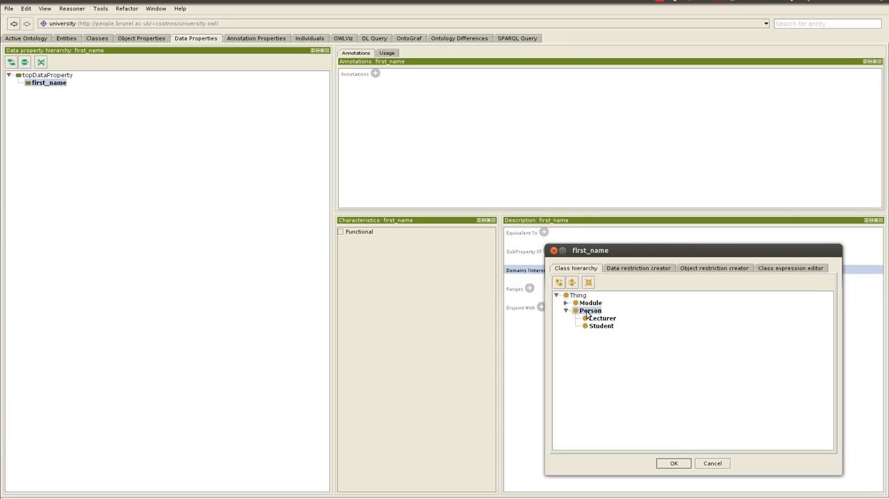
mouse_move(601, 327)
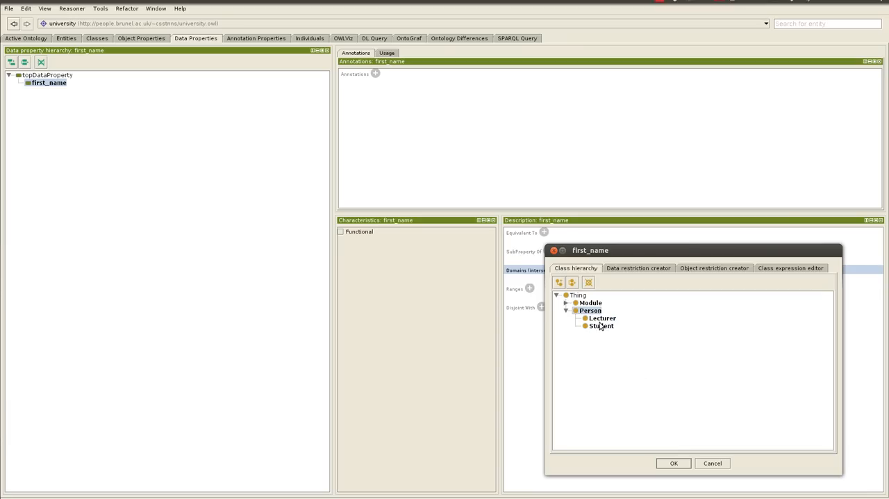
click(601, 318)
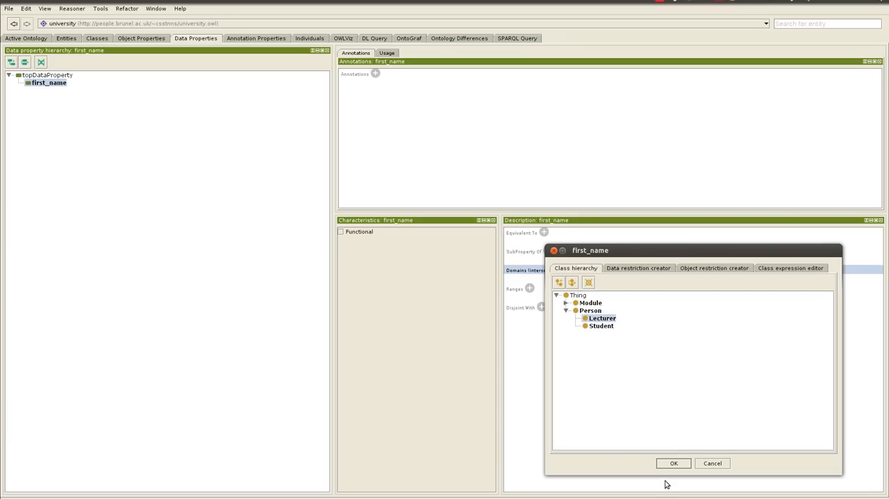
click(672, 463)
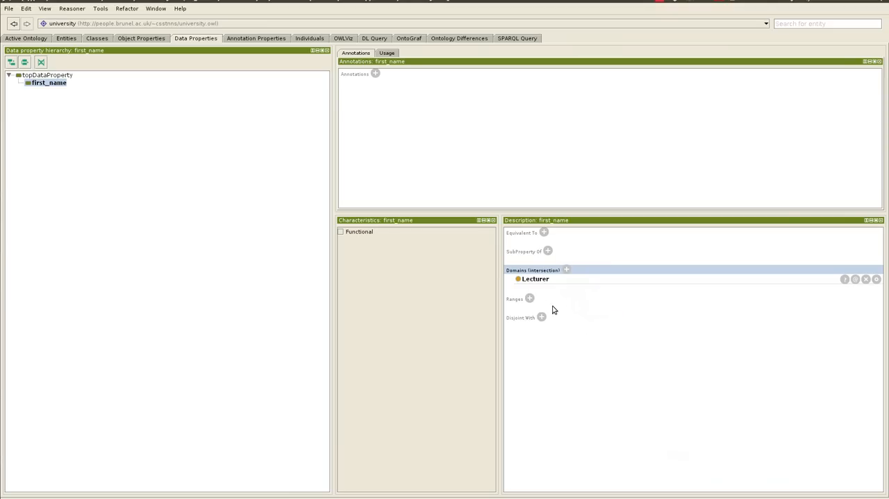
- Give first_name the built-in string datatype as its range
click(529, 298)
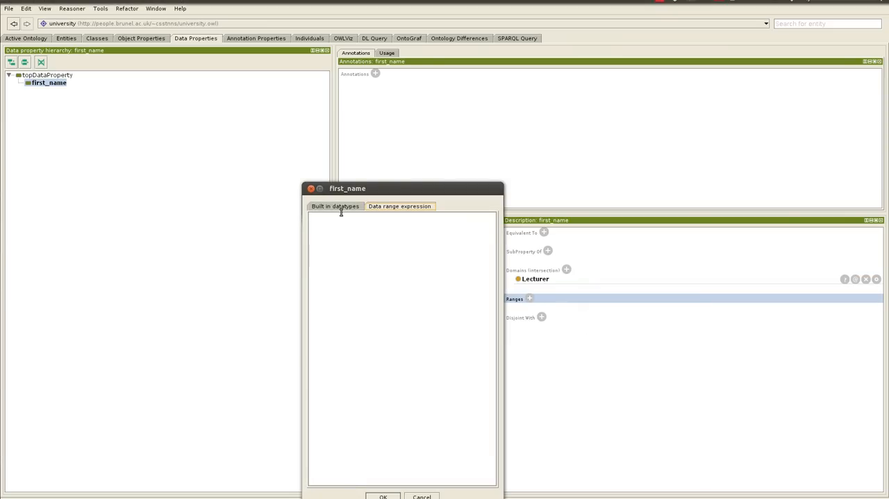
click(336, 206)
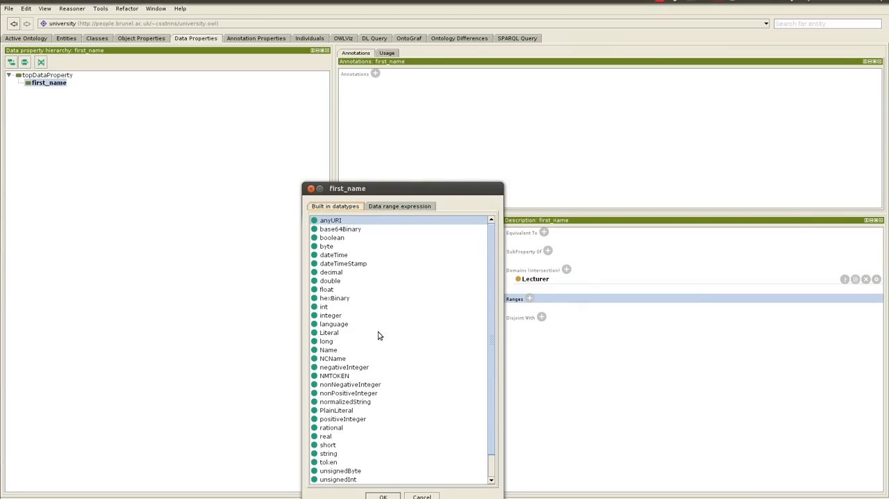
click(328, 453)
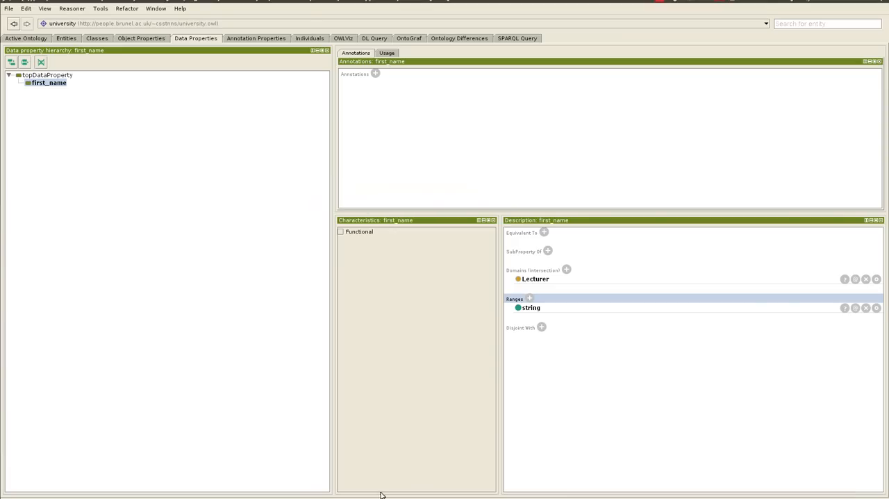
click(47, 75)
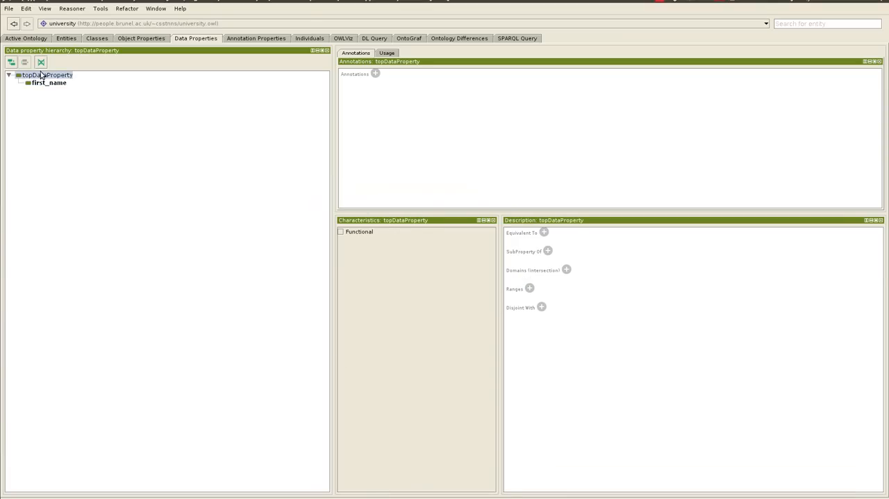
- Create a new data property named last_name
click(11, 63)
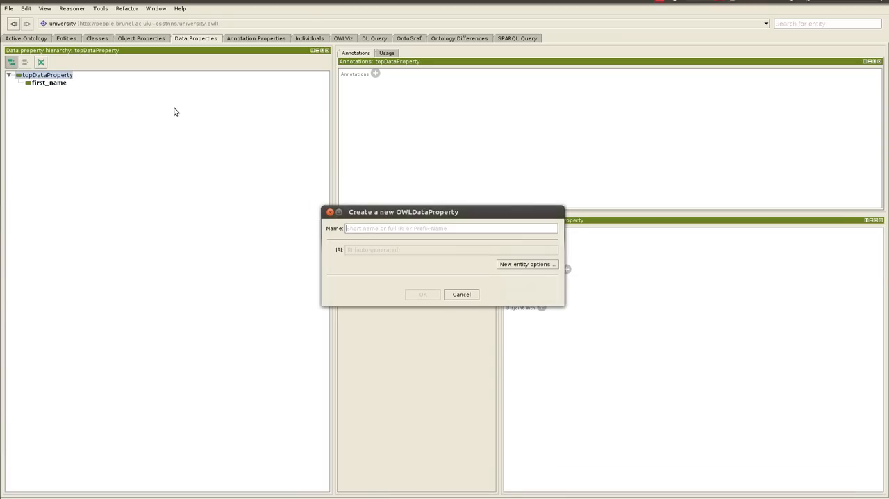
text(last_name)
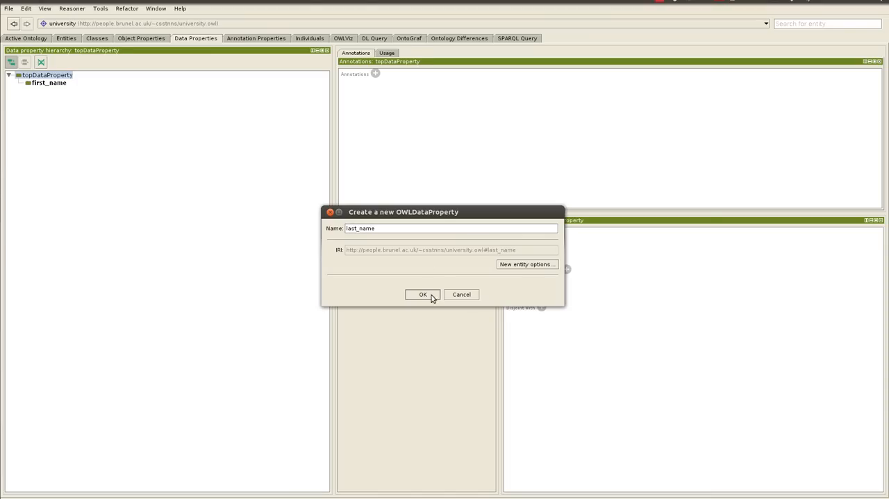
click(424, 294)
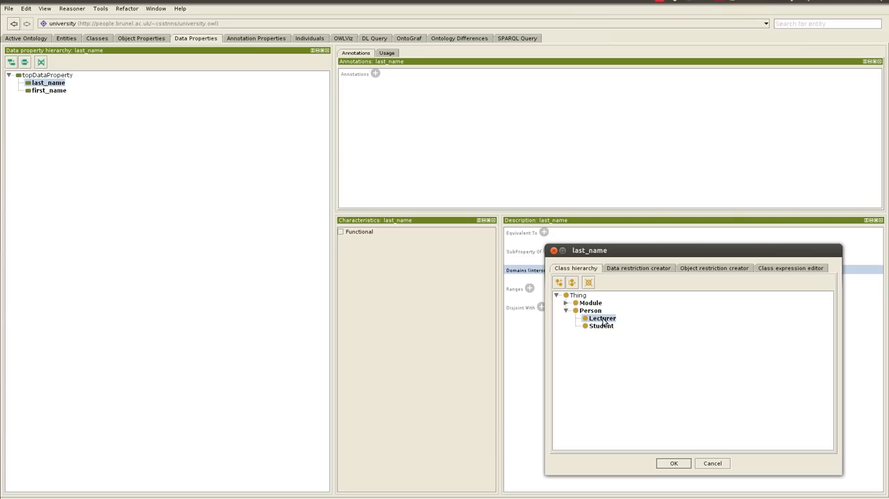
- Set last_name's domain to Person and its range to string
click(590, 310)
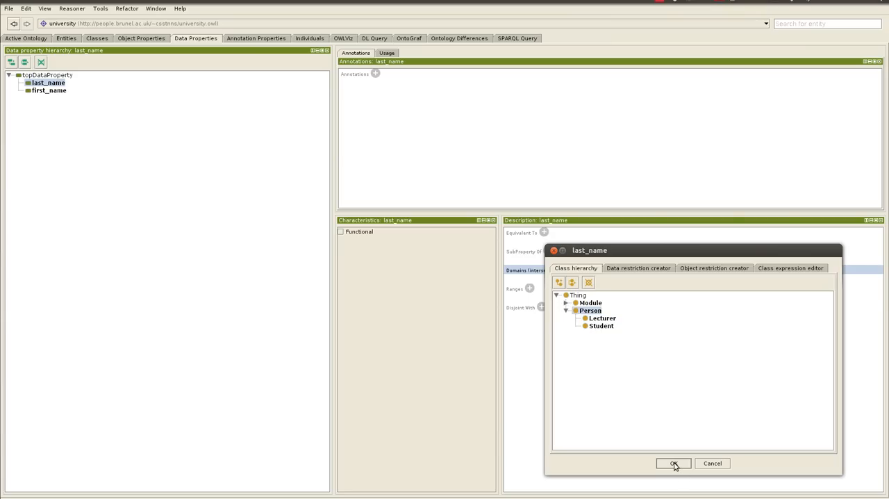
click(674, 463)
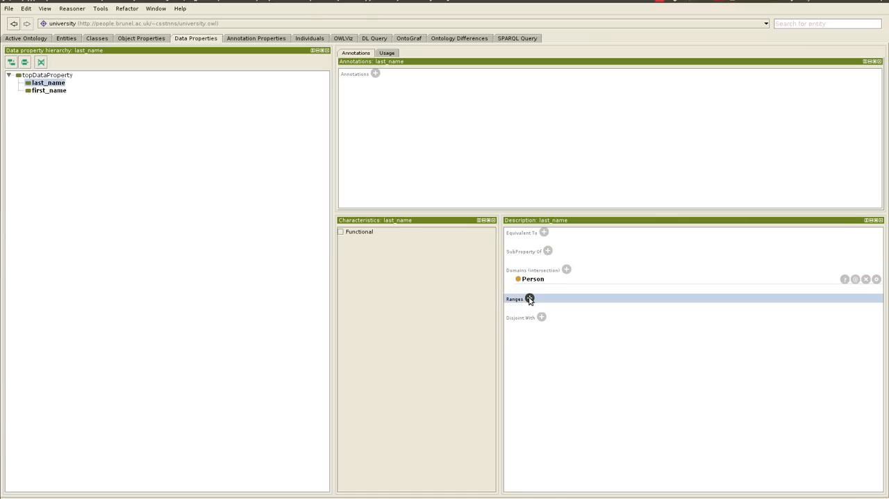
click(530, 298)
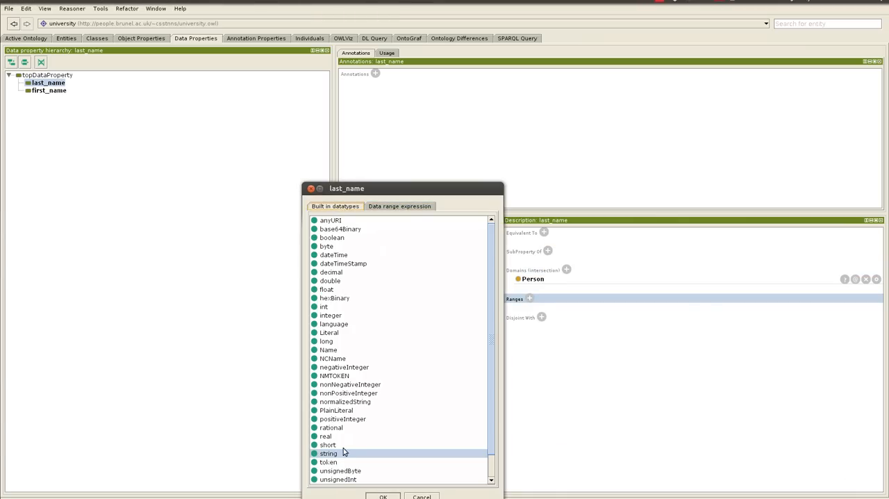
click(382, 496)
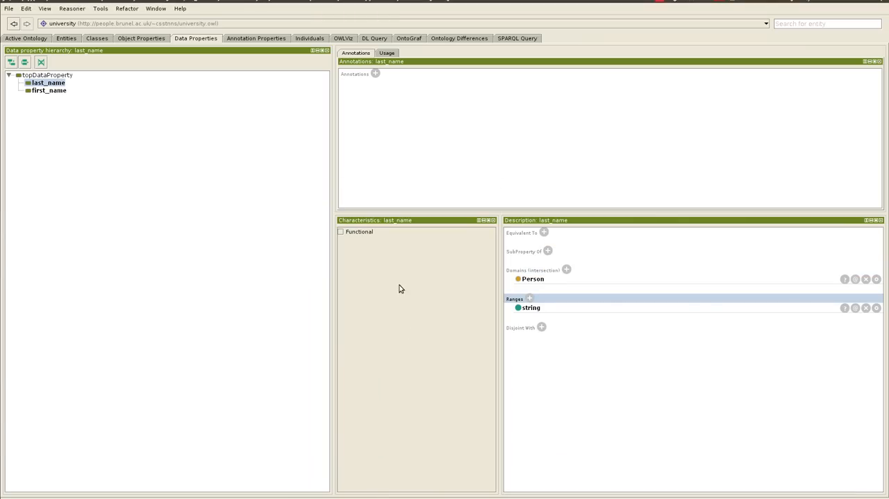
click(48, 90)
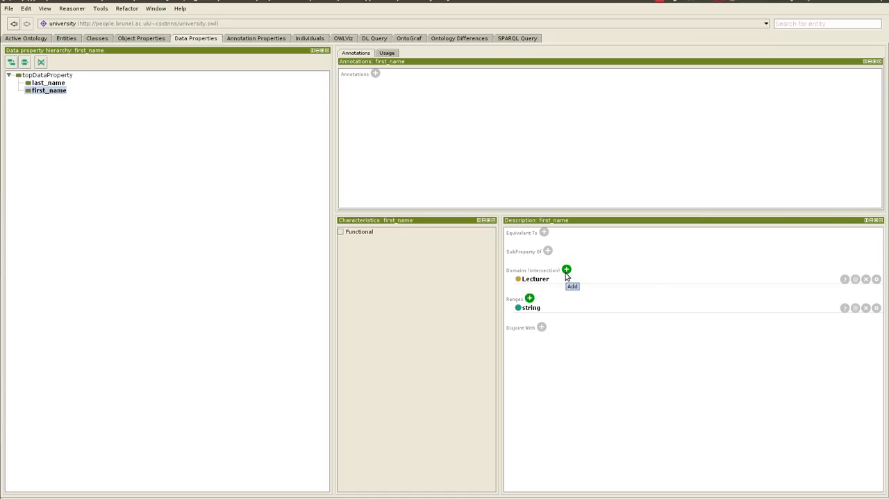
- Add Person as first_name's domain and remove Lecturer
click(567, 270)
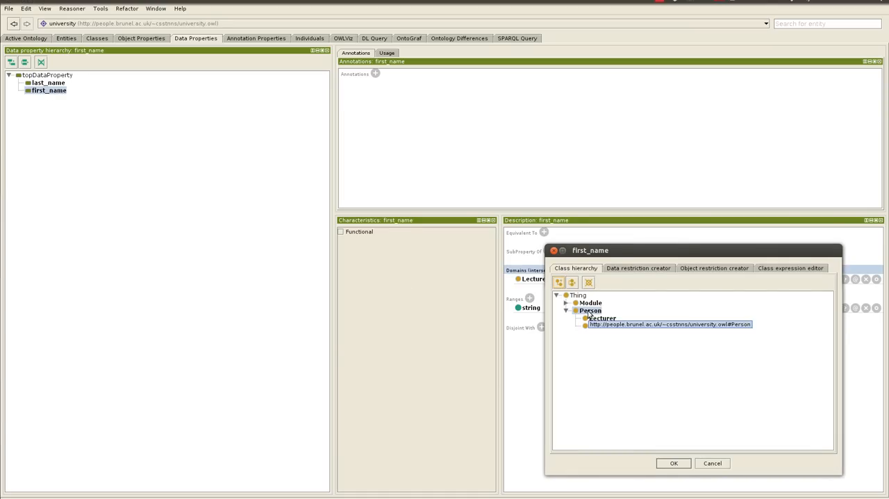
click(672, 463)
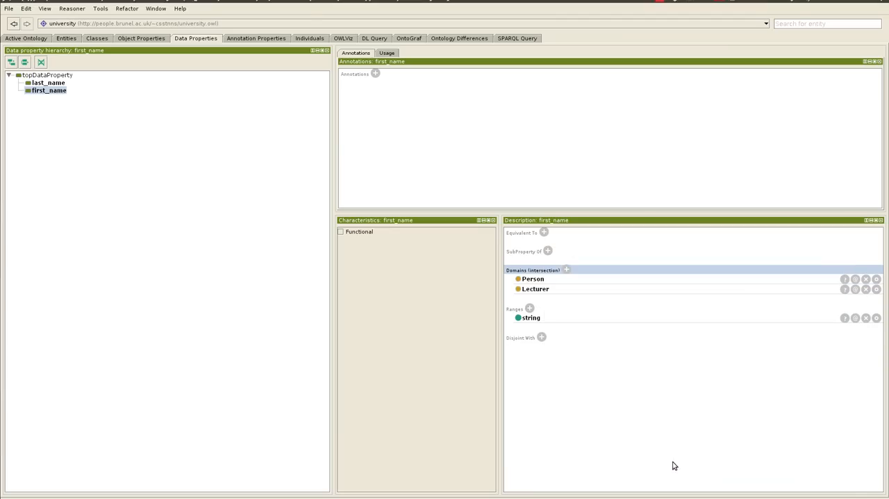
mouse_move(562, 297)
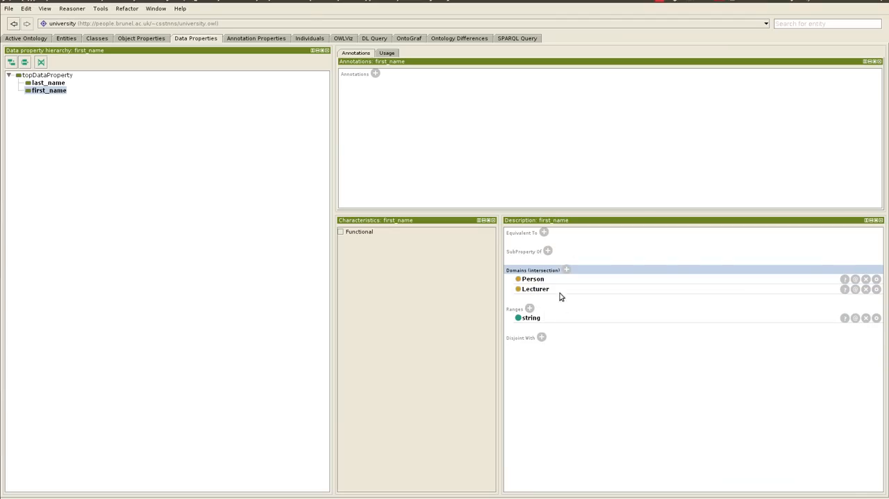
click(867, 289)
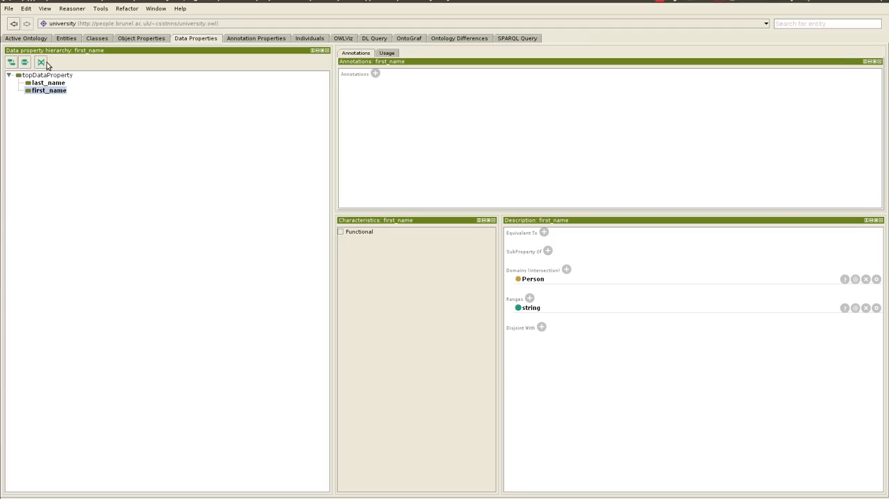
- Create a new data property named staffID
click(11, 62)
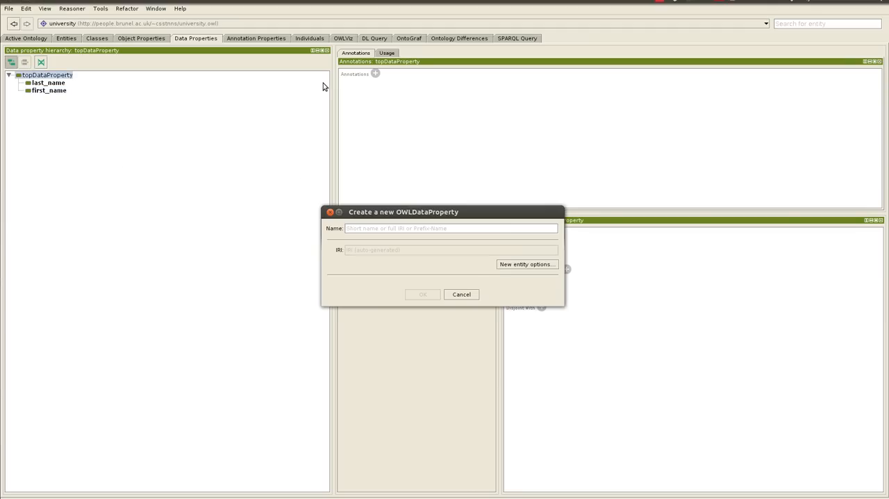
text(staff)
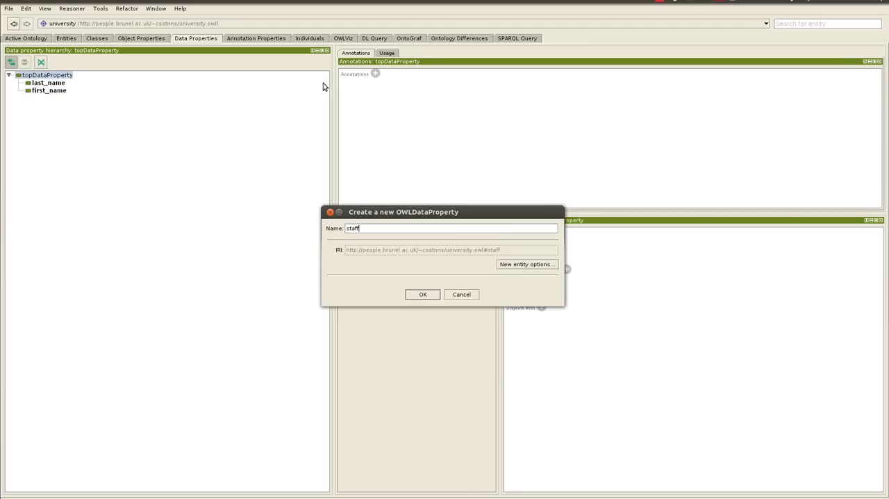
text(ID)
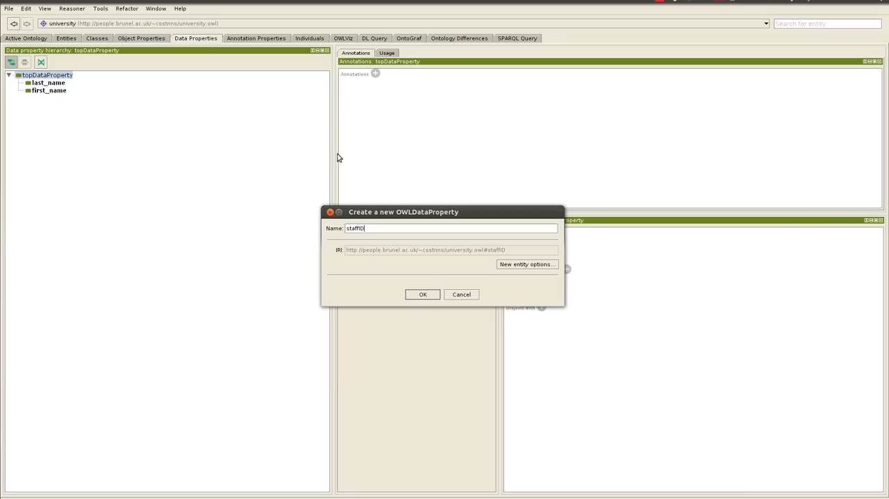
click(422, 293)
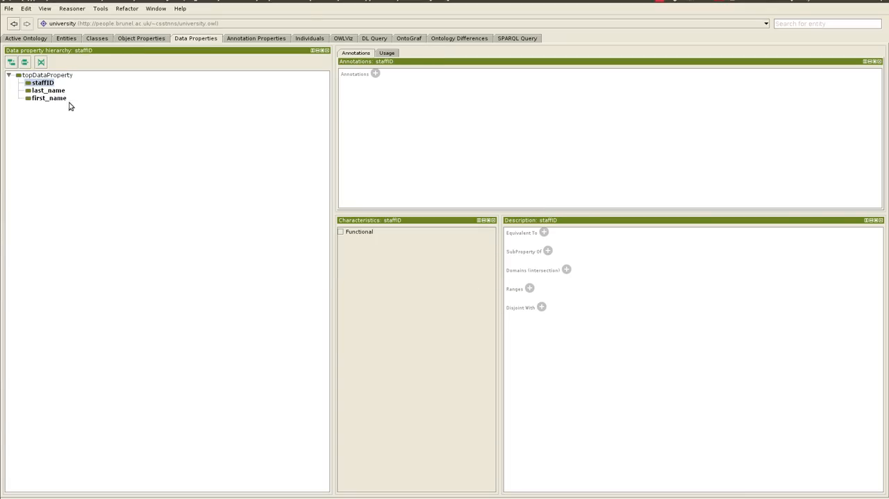
mouse_move(608, 224)
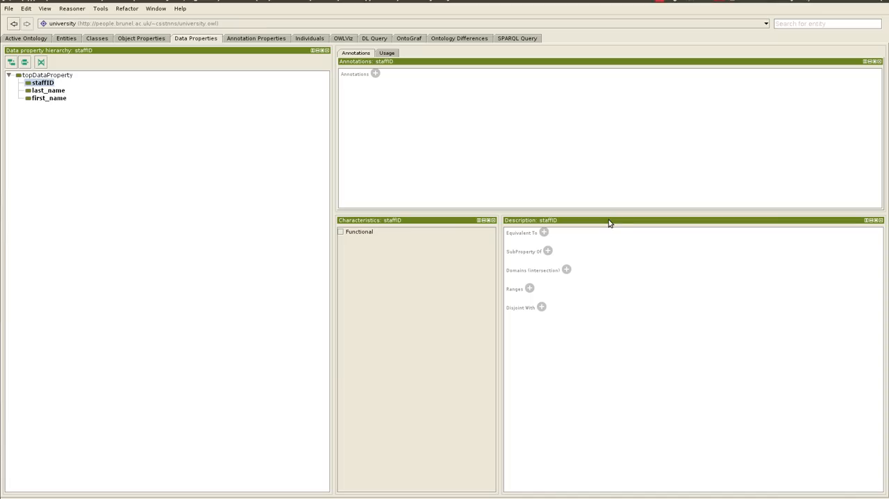
- Set staffID's domain to Lecturer and its range to int
click(566, 270)
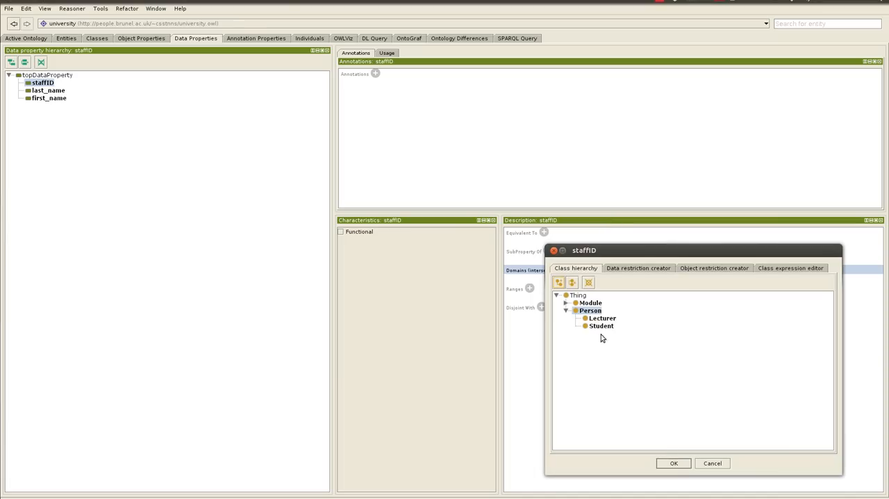
click(673, 464)
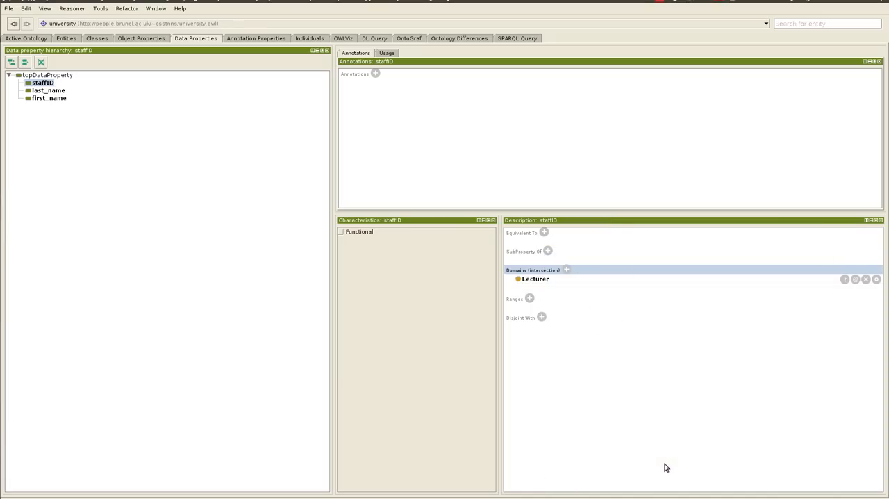
click(529, 299)
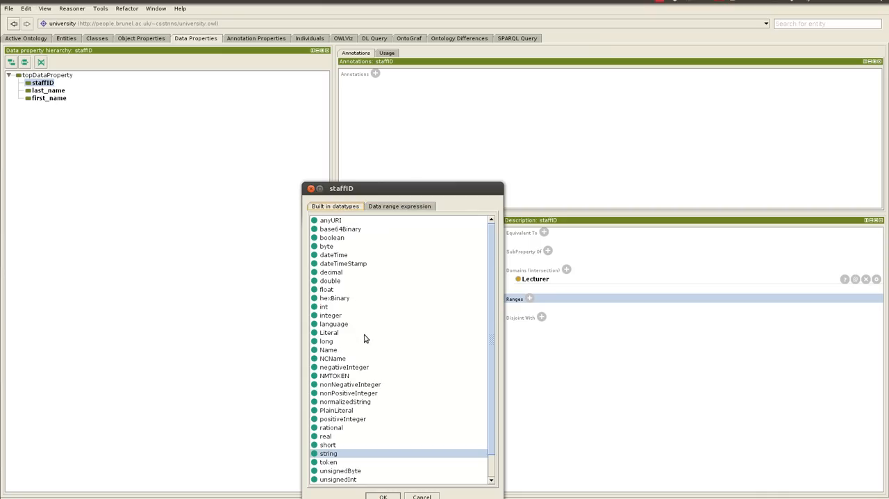
mouse_move(340, 341)
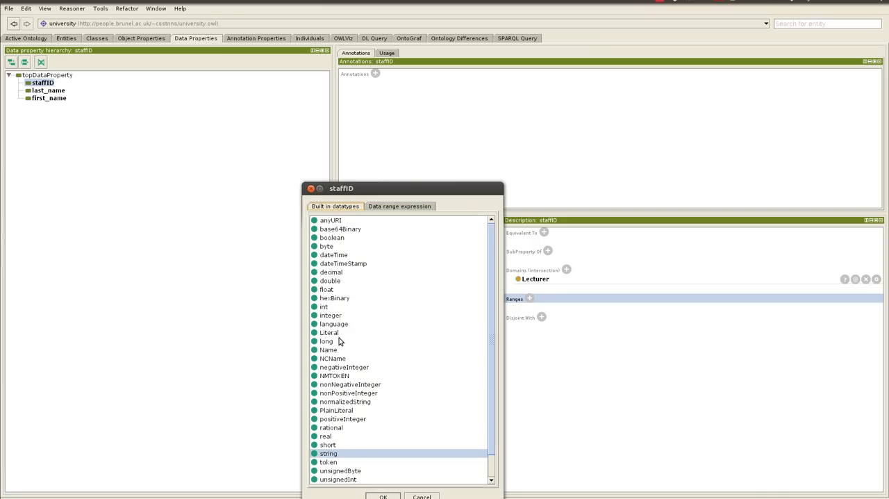
click(323, 307)
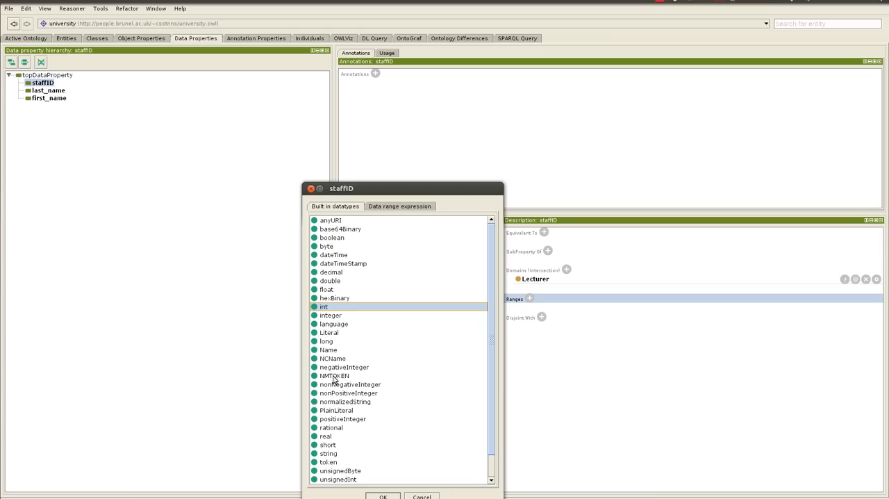
click(383, 495)
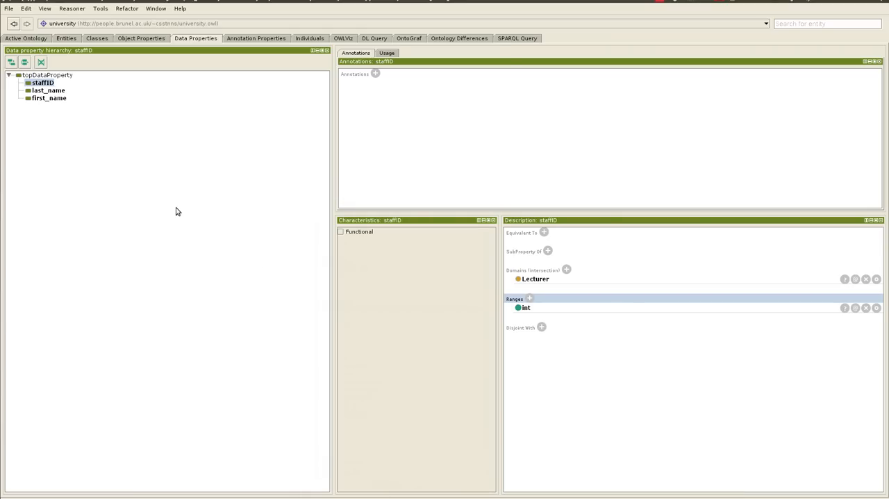
mouse_move(82, 152)
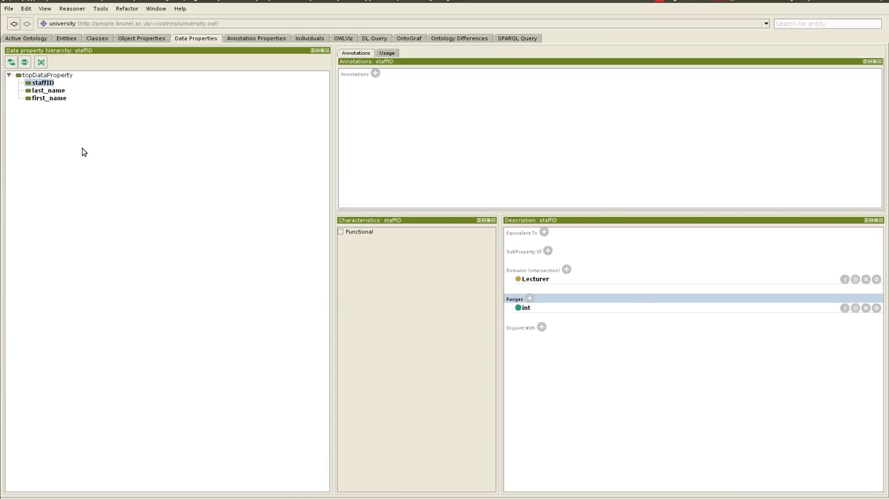
- Create a new data property named studentID
click(11, 62)
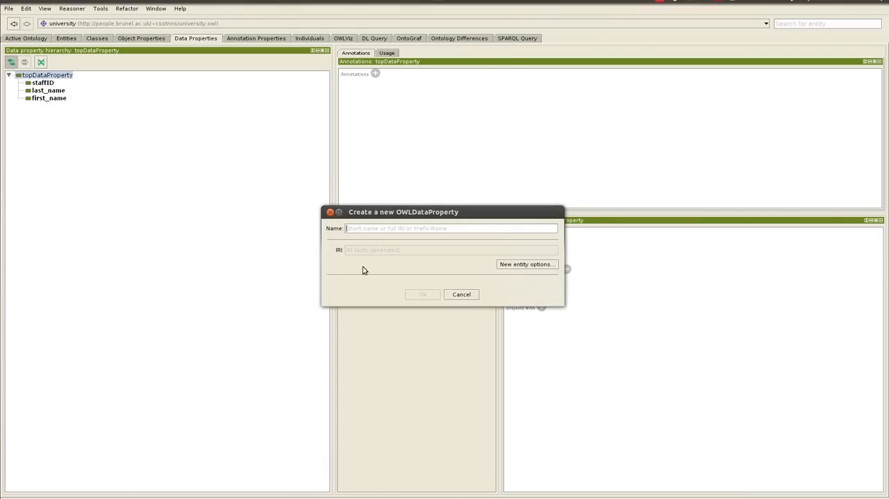
text(student)
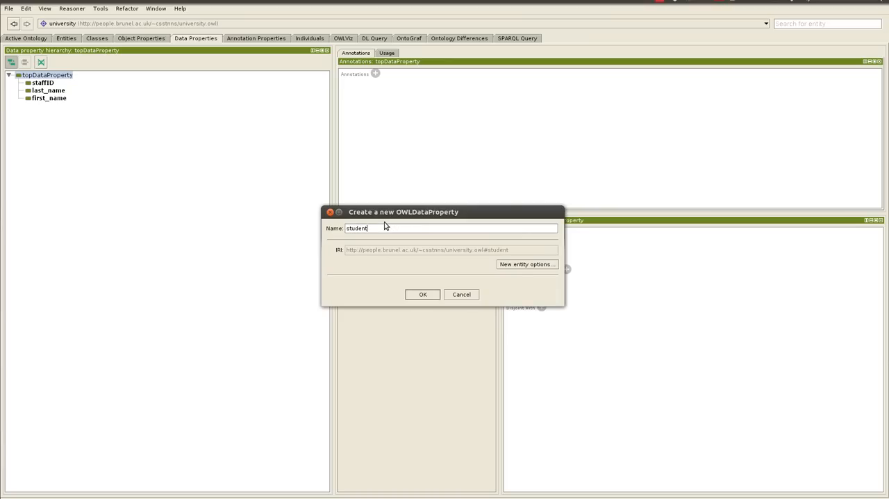
text(ID)
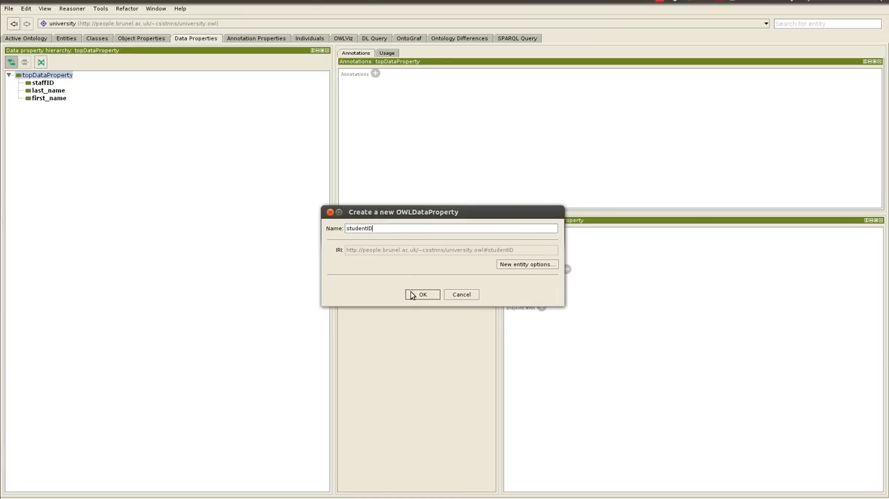
click(423, 294)
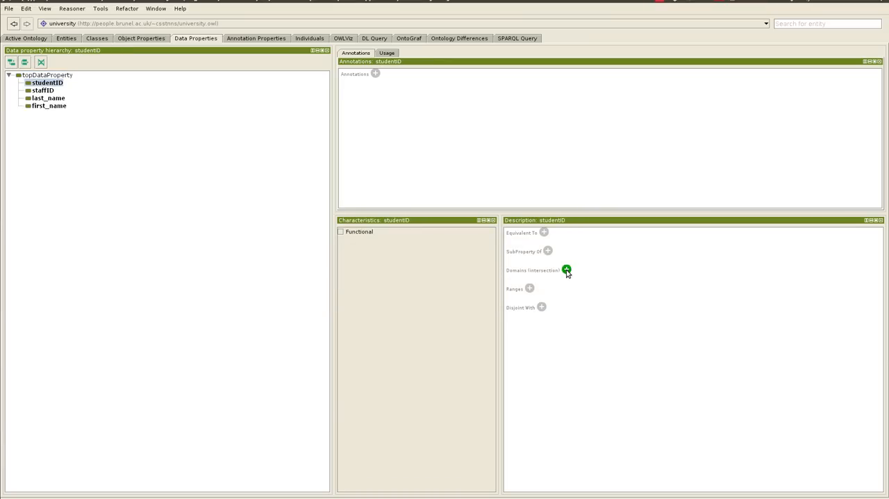
- Set studentID's domain to Student and its range to built-in integer
click(567, 271)
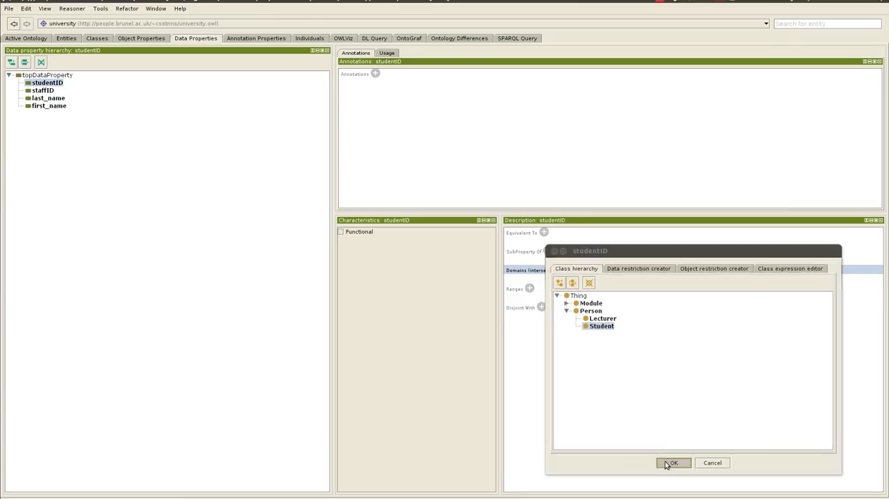
click(673, 463)
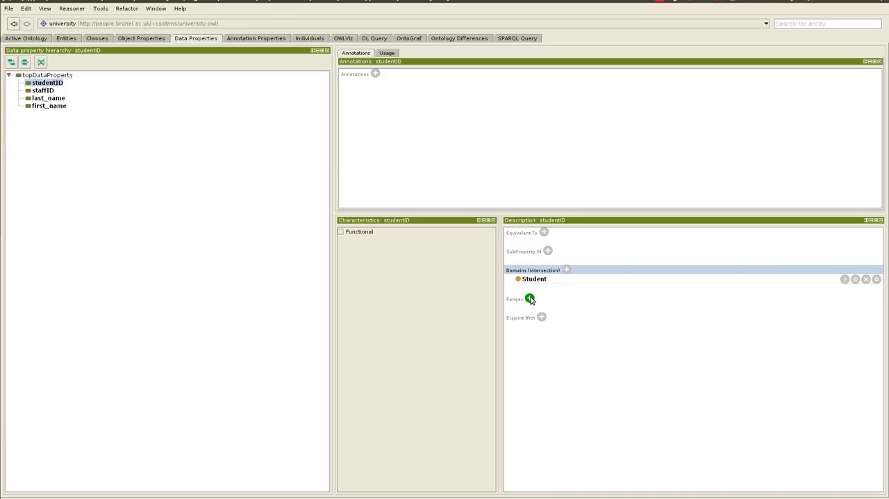
click(530, 299)
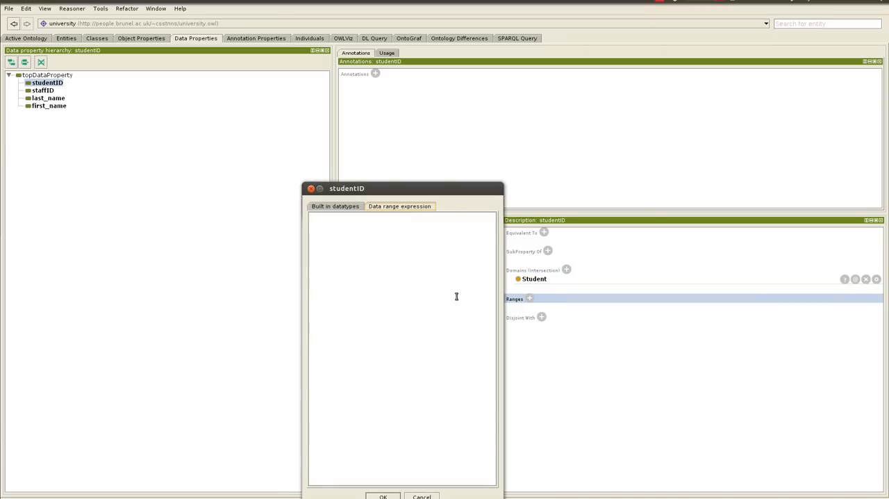
click(335, 205)
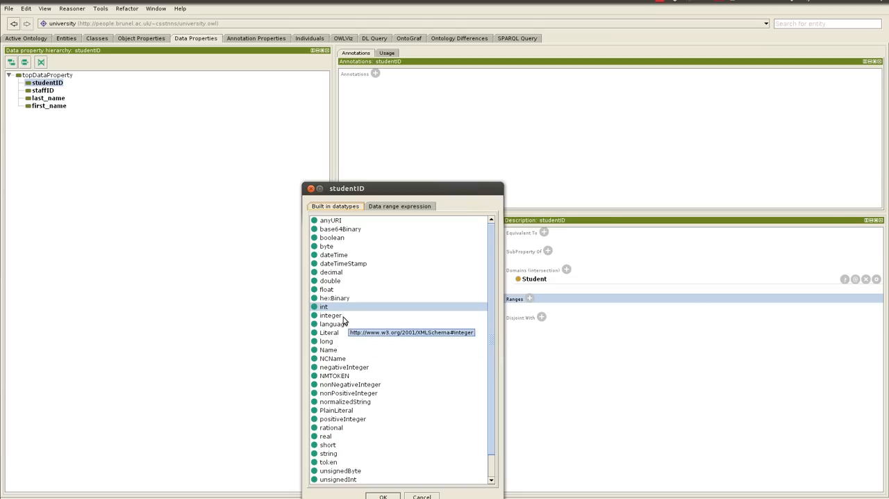
click(330, 314)
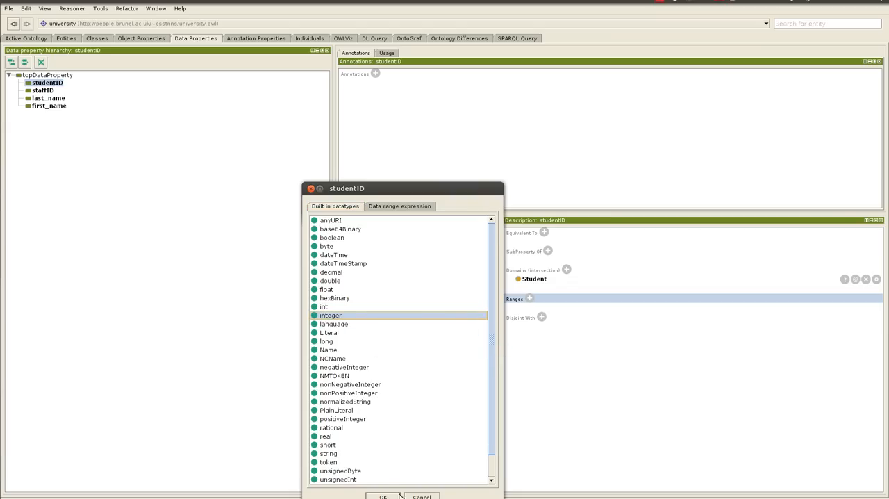
click(383, 496)
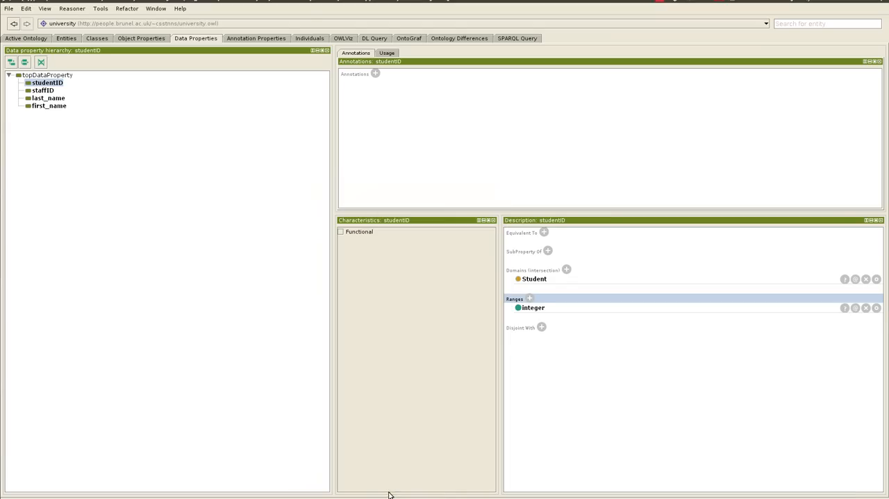
click(43, 90)
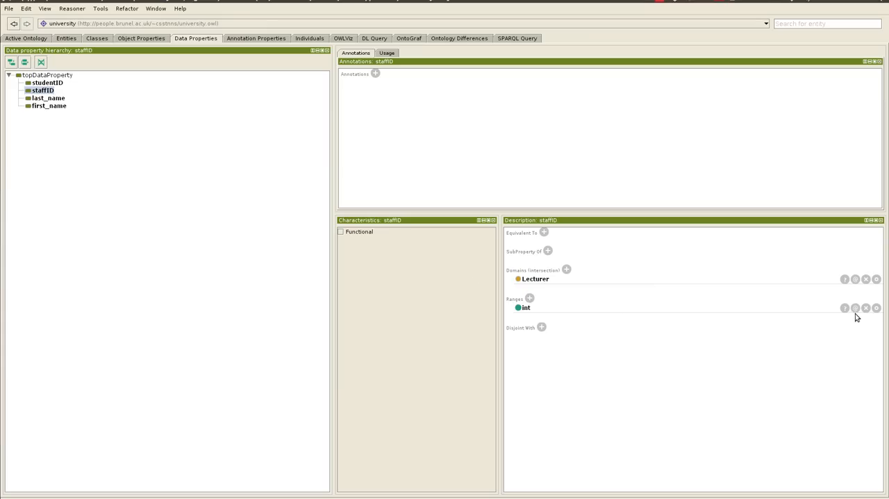
- Replace staffID's int range with integer
click(530, 298)
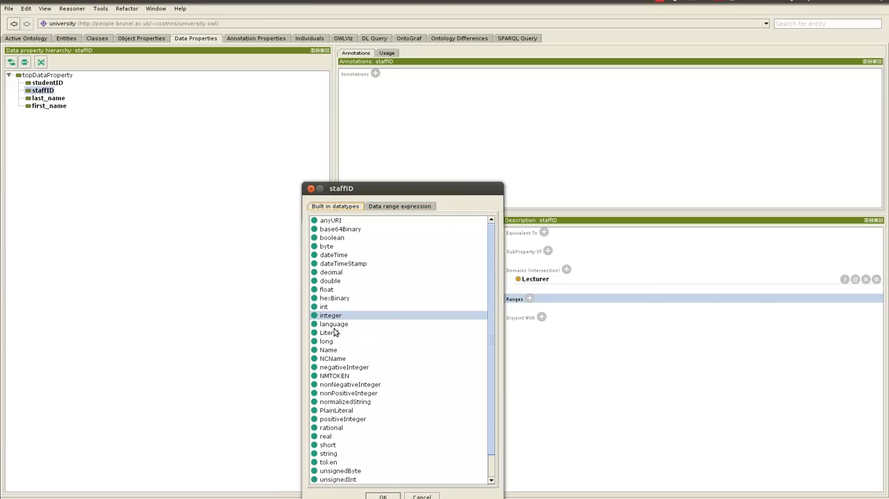
click(383, 496)
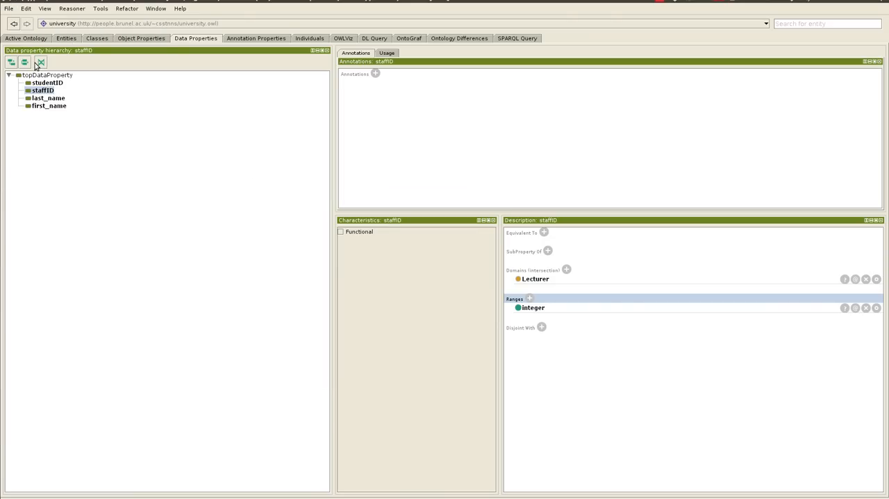
mouse_move(221, 123)
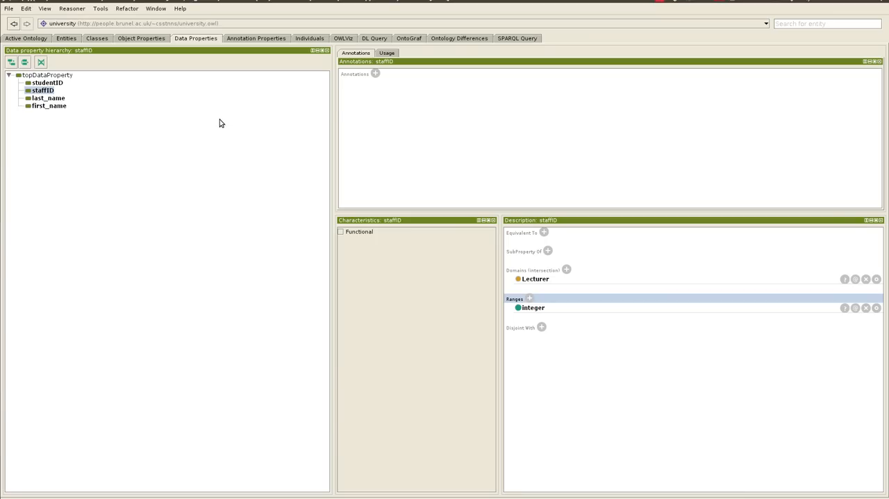
mouse_move(221, 122)
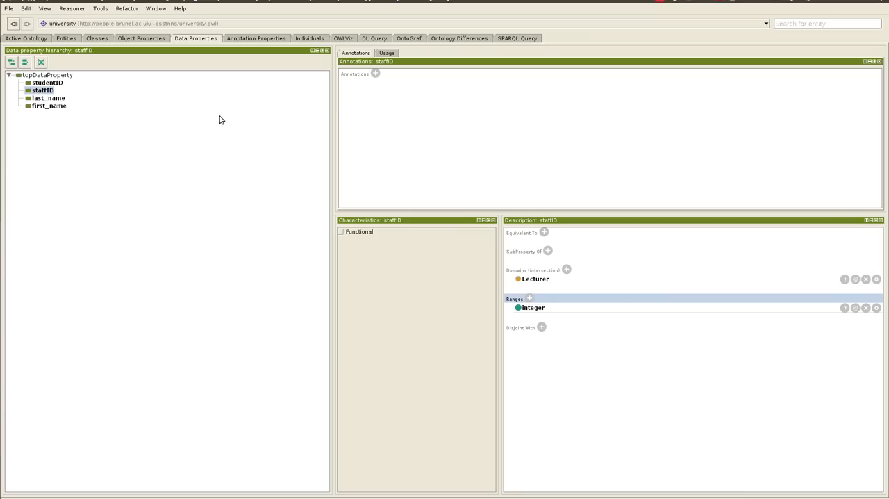
mouse_move(126, 8)
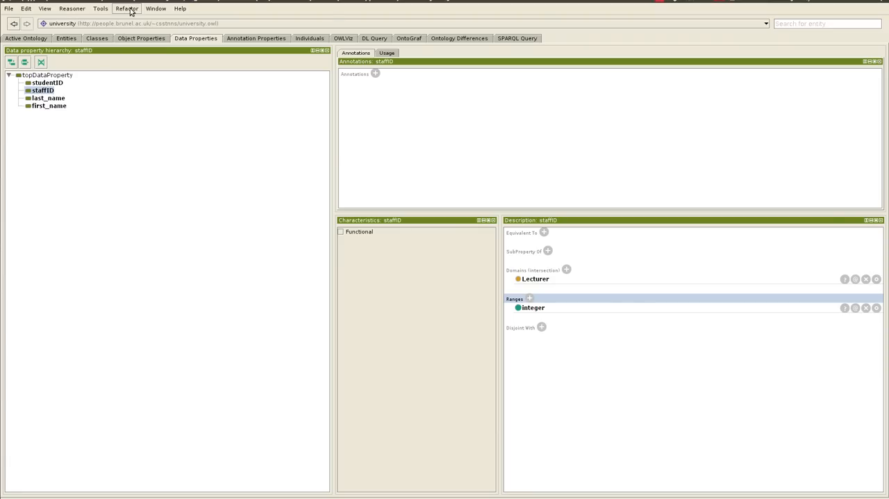
click(101, 9)
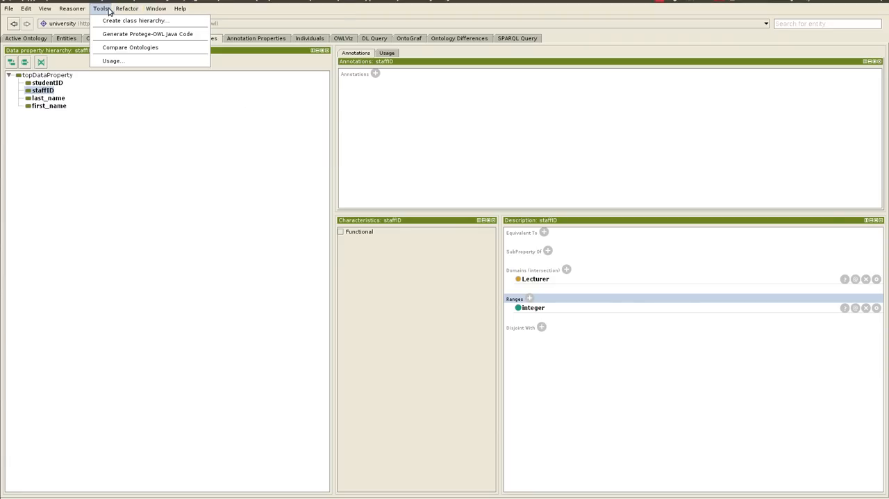
click(127, 9)
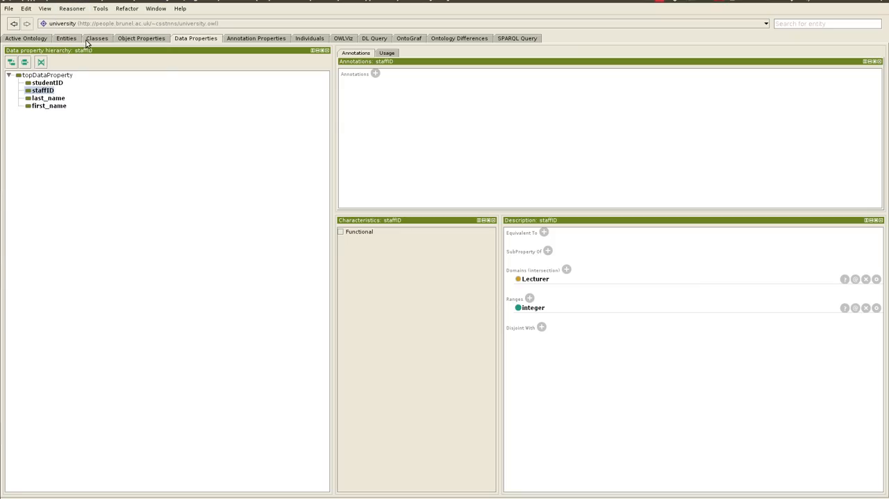
mouse_move(84, 38)
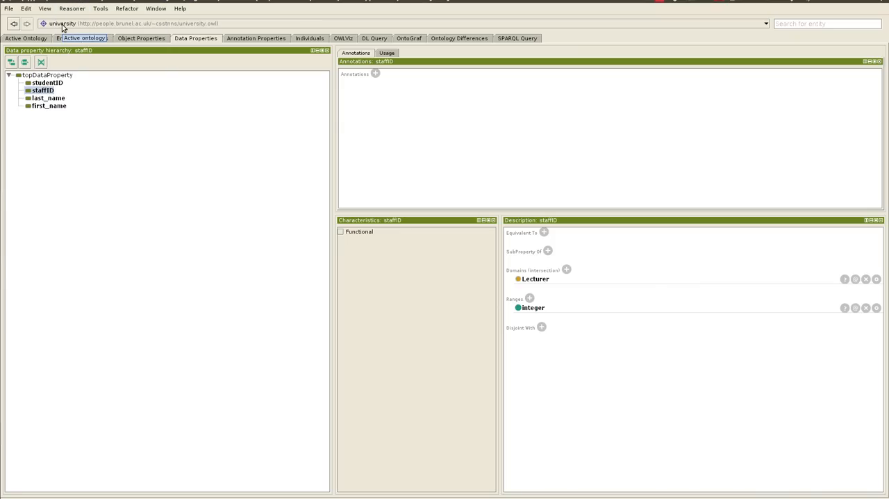
click(82, 39)
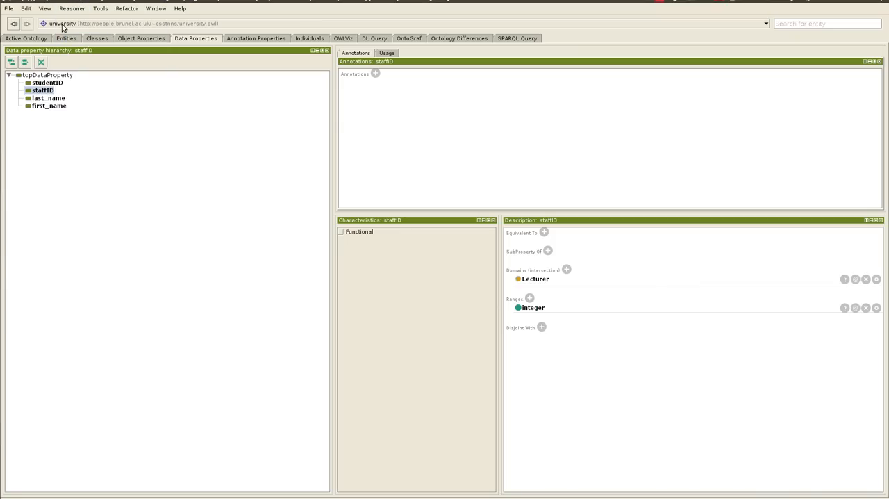
mouse_move(659, 7)
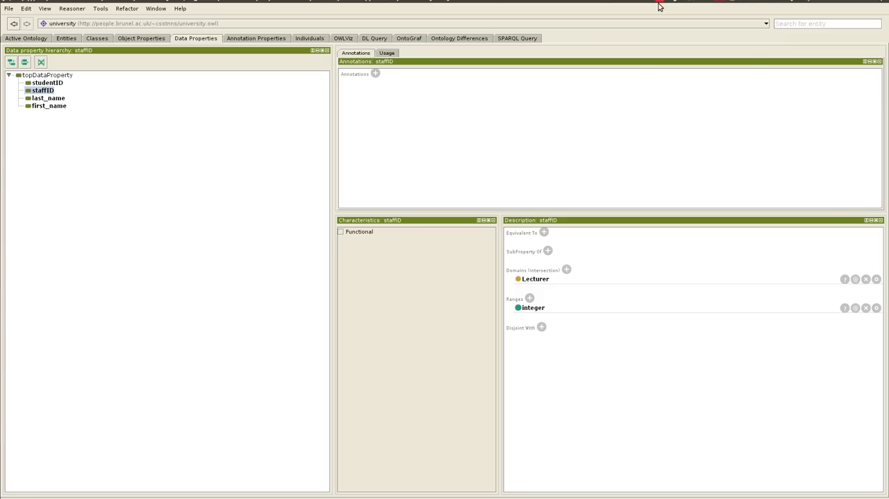